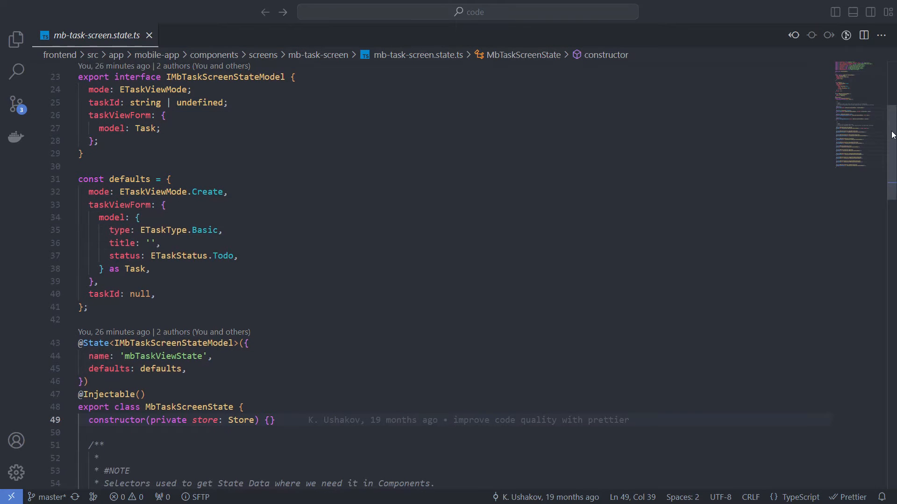
Scroll through tasks.state.ts to review the shared tasks state class.
{"action": "scroll", "scroll_direction": "down", "scroll_amount": 3}
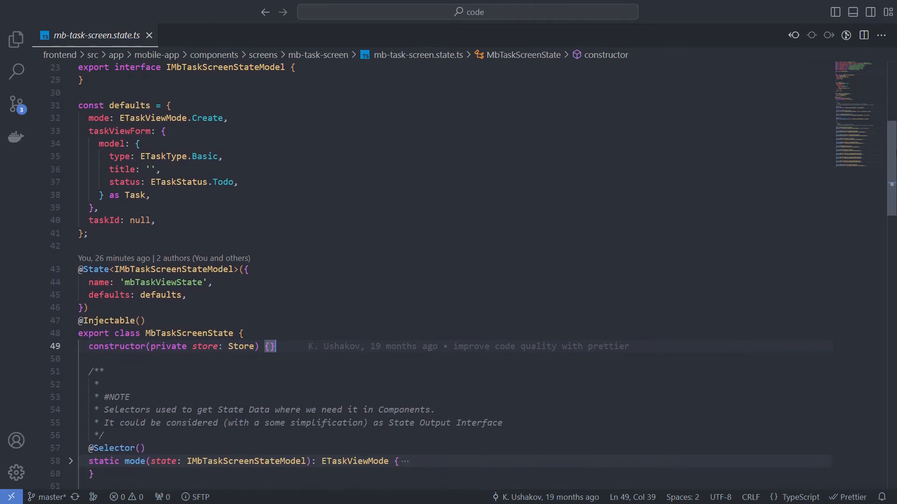
{"action": "scroll", "scroll_direction": "down", "scroll_amount": 3}
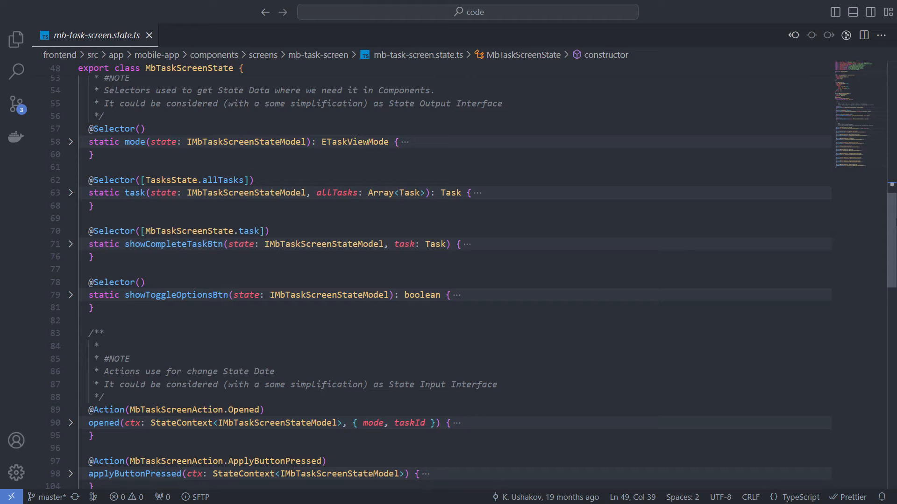
{"action": "scroll", "scroll_direction": "down", "scroll_amount": 3}
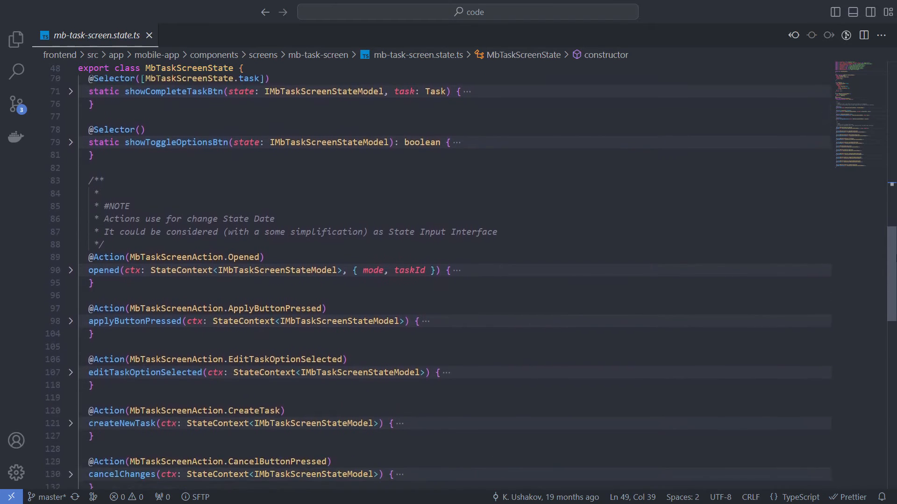
{"action": "scroll", "scroll_direction": "down", "scroll_amount": 3}
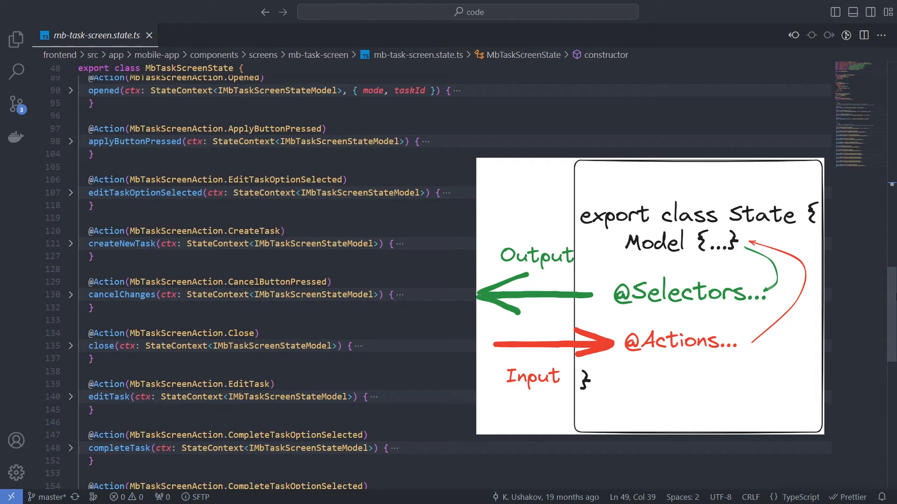
{"action": "mouse_move", "coordinate": [847, 448]}
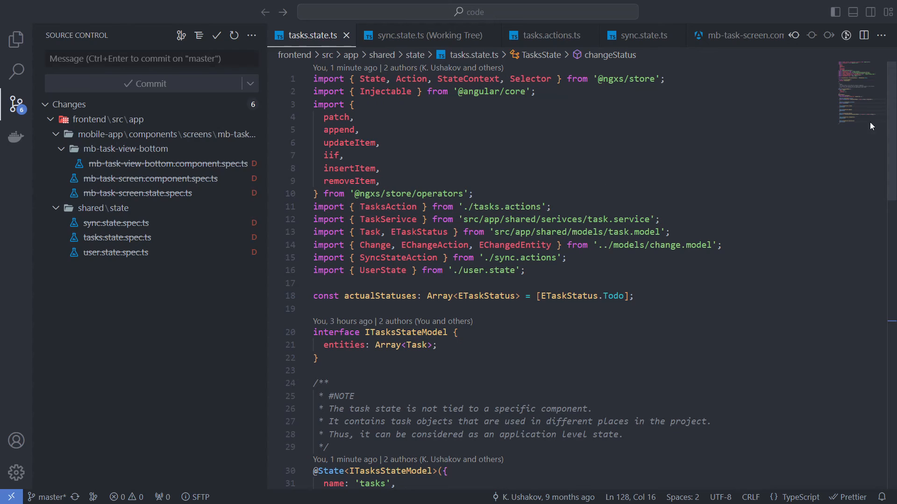
{"action": "scroll", "scroll_direction": "down", "scroll_amount": 3}
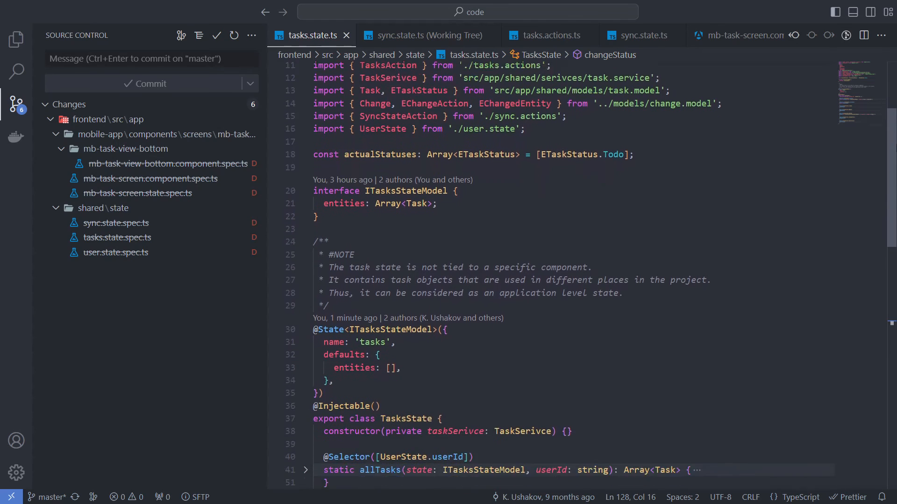
{"action": "scroll", "scroll_direction": "down", "scroll_amount": 3}
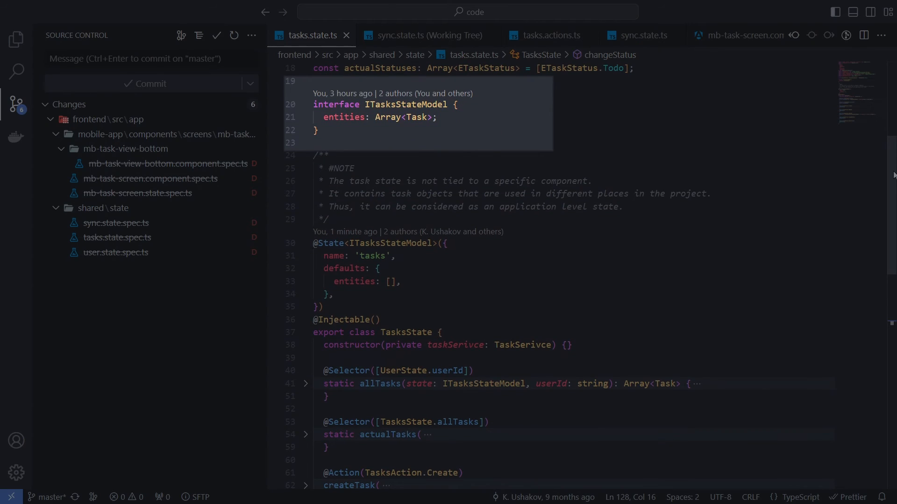
{"action": "scroll", "scroll_direction": "down", "scroll_amount": 3}
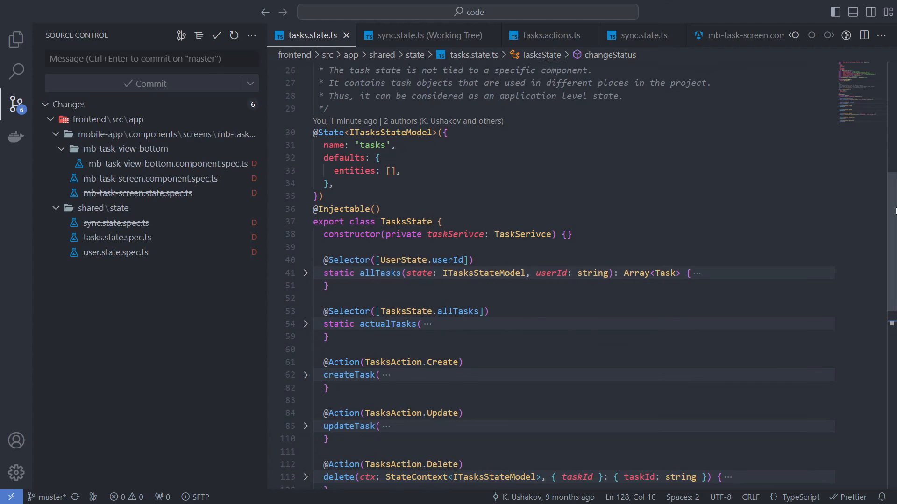
{"action": "scroll", "scroll_direction": "down", "scroll_amount": 3}
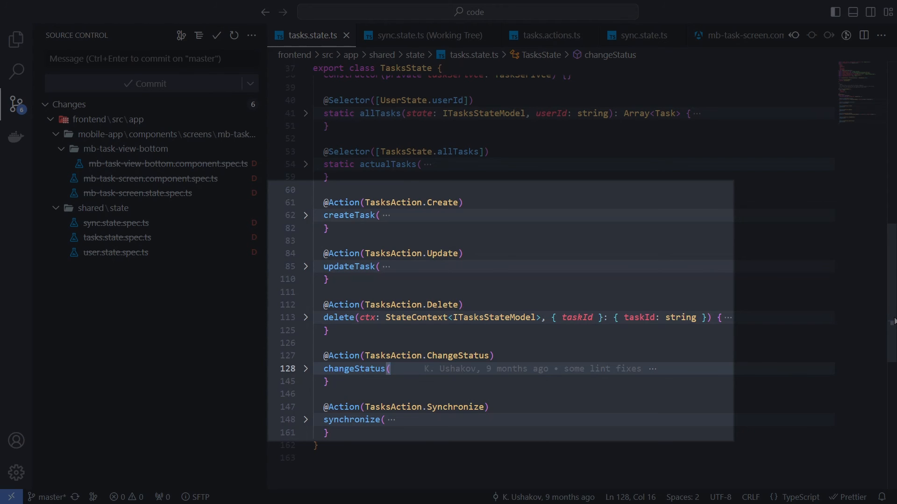
Review the UserState model, selectors and actions in user.state.ts down to afterWatchVideo.
{"action": "left_click", "coordinate": [15, 39]}
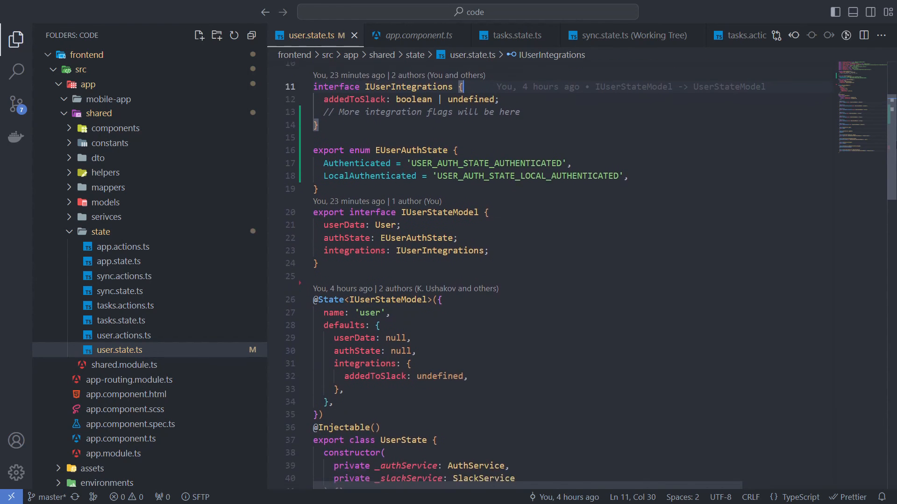
{"action": "scroll", "scroll_direction": "down", "scroll_amount": 3}
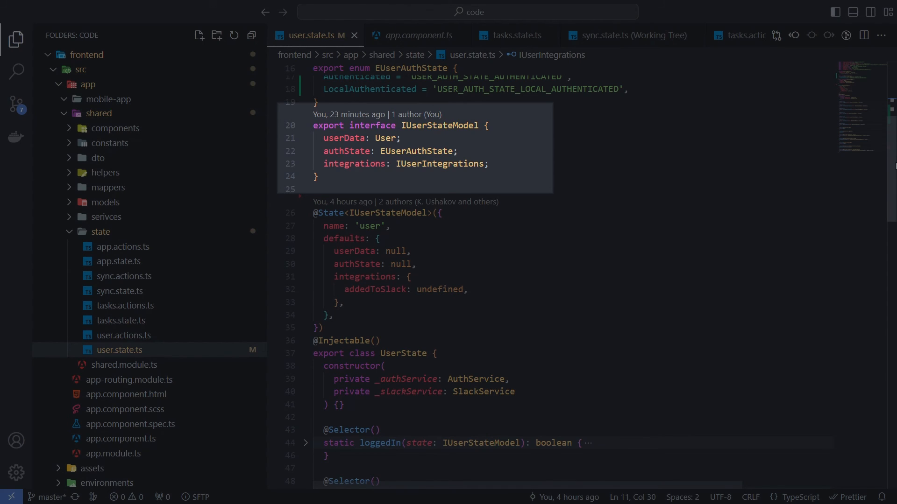
{"action": "scroll", "scroll_direction": "down", "scroll_amount": 3}
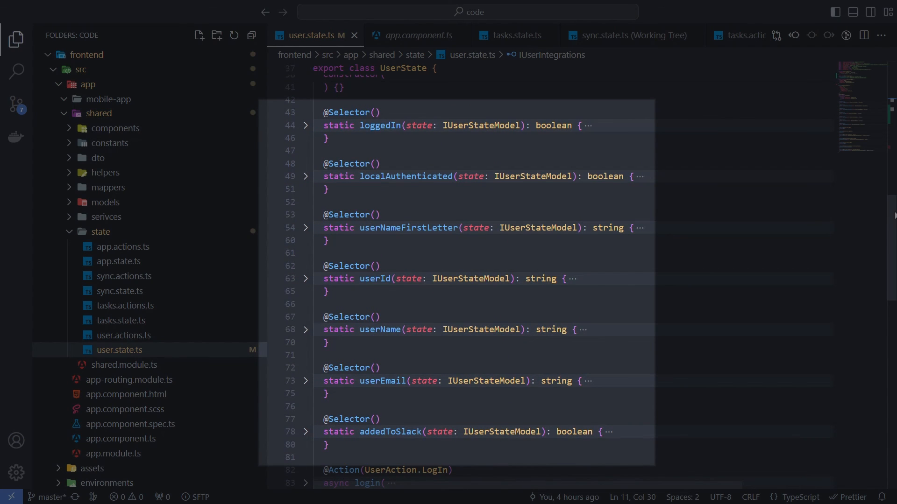
{"action": "scroll", "scroll_direction": "down", "scroll_amount": 3}
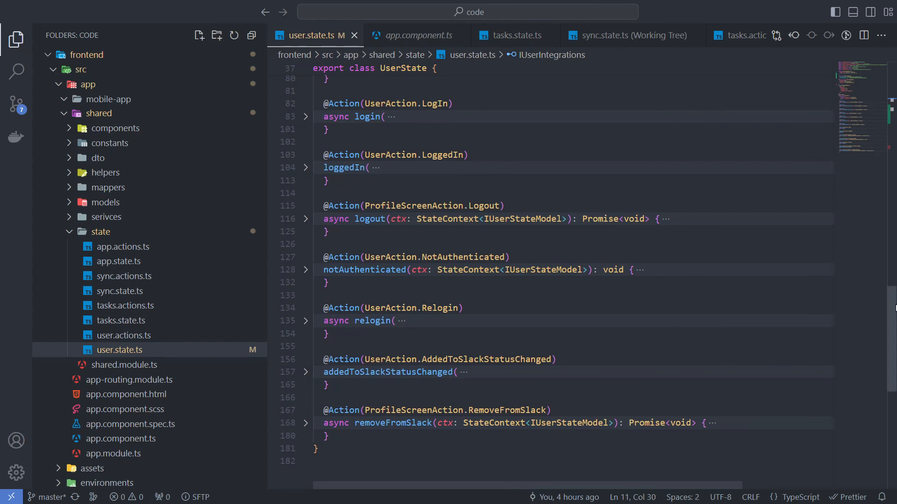
{"action": "left_click", "coordinate": [305, 117]}
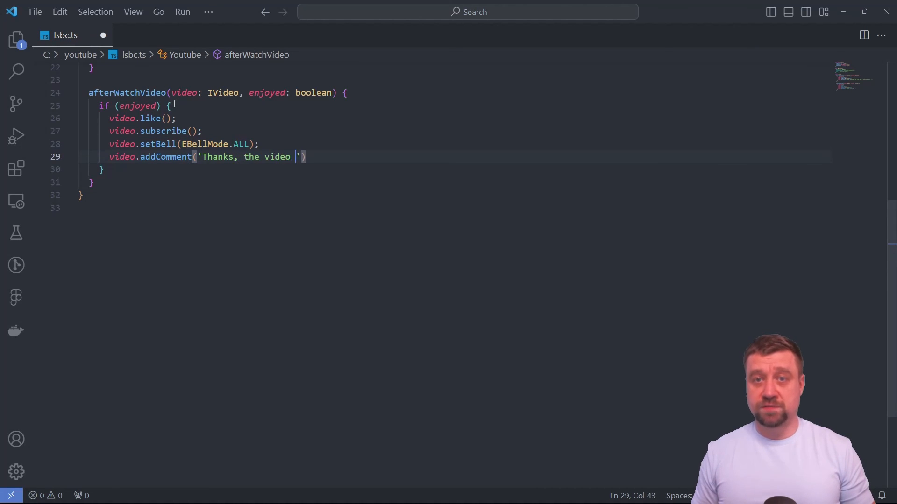
Complete the addComment message: 'Thanks, the video was great, but I have a question...'.
{"action": "type", "text": "was great, but I have a"}
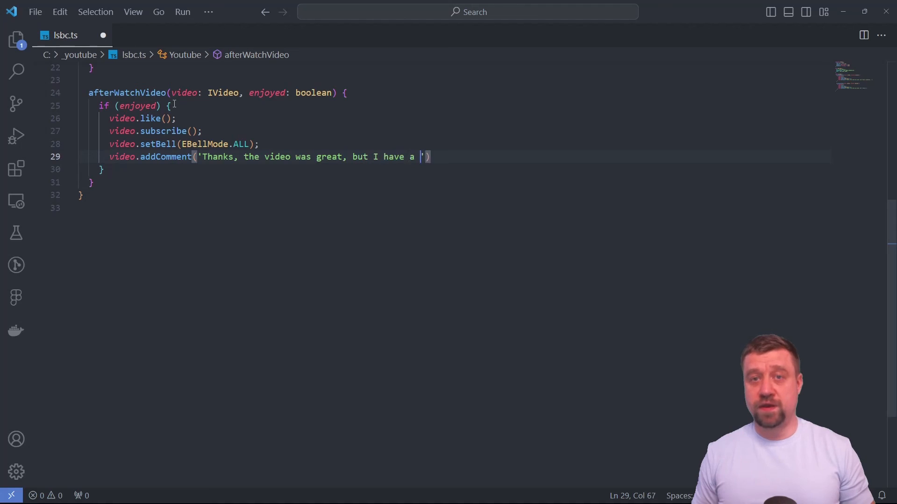
{"action": "type", "text": "question..."}
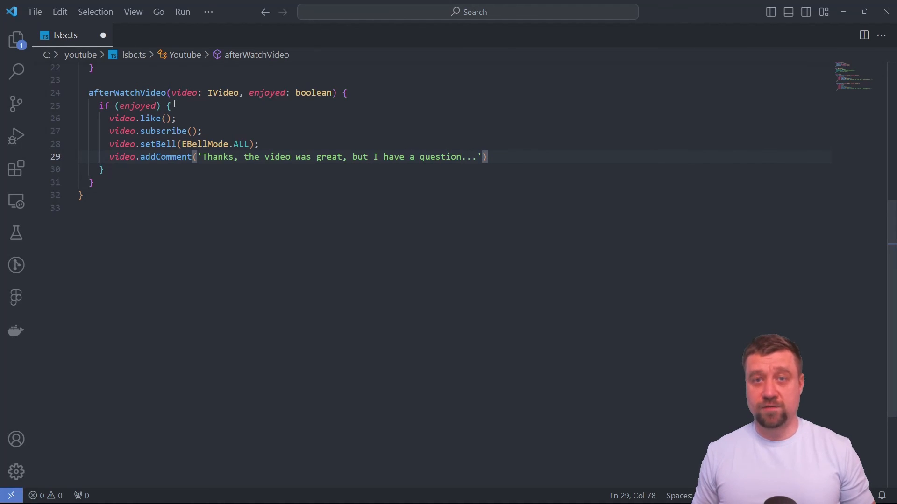